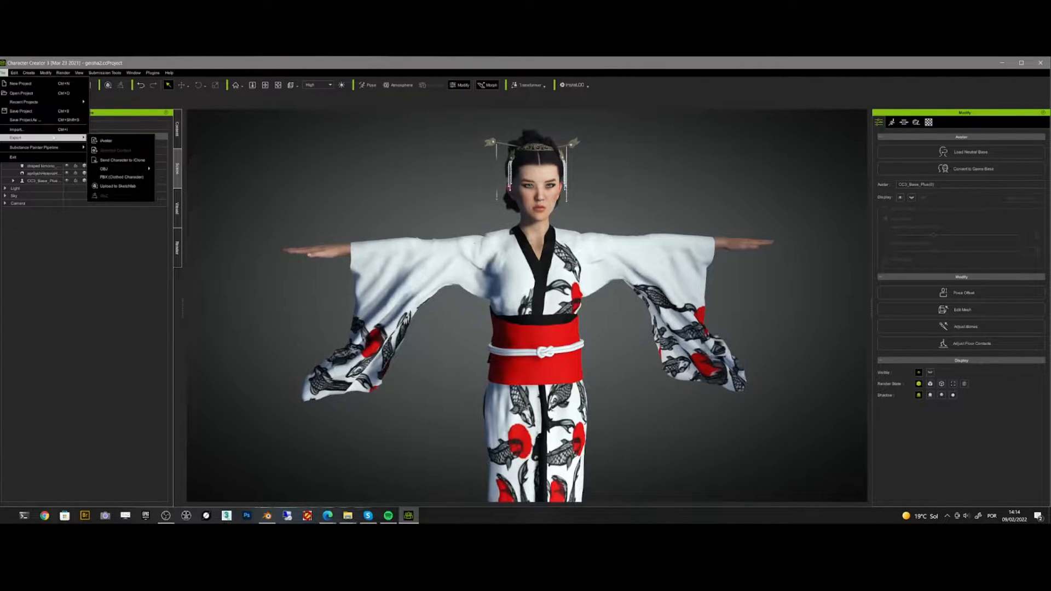
- Send the kimono character to iClone via the File menu
click(110, 72)
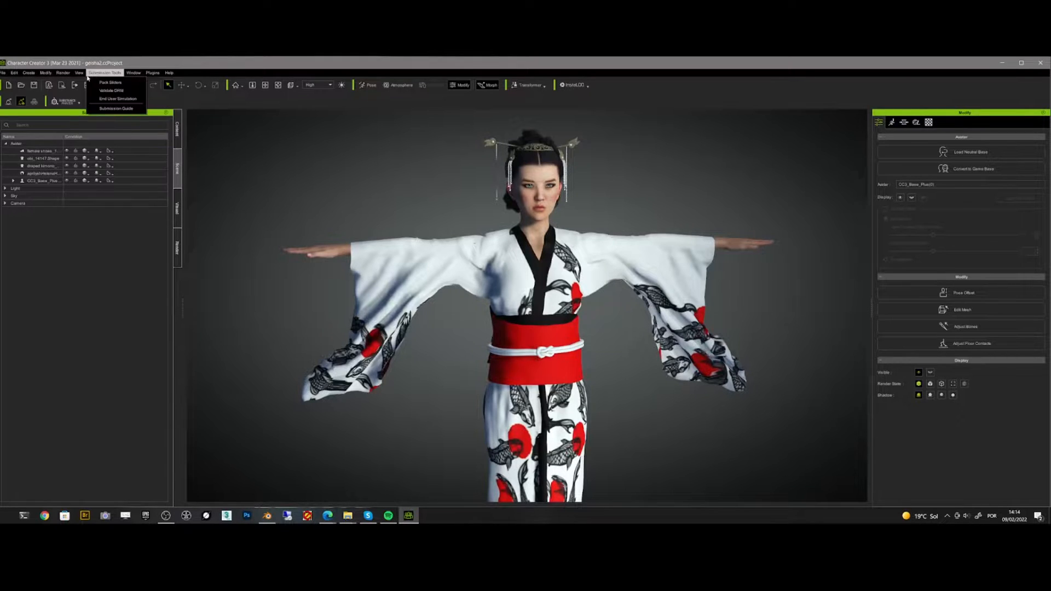
click(110, 98)
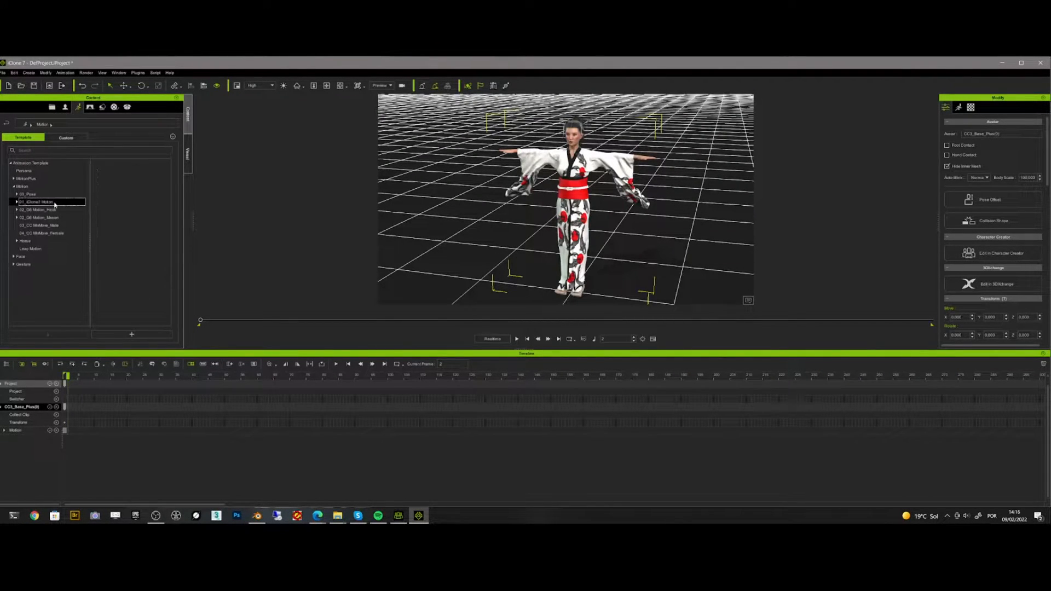
- Apply a walk motion template and export the animated character as FBX for Blender
click(18, 257)
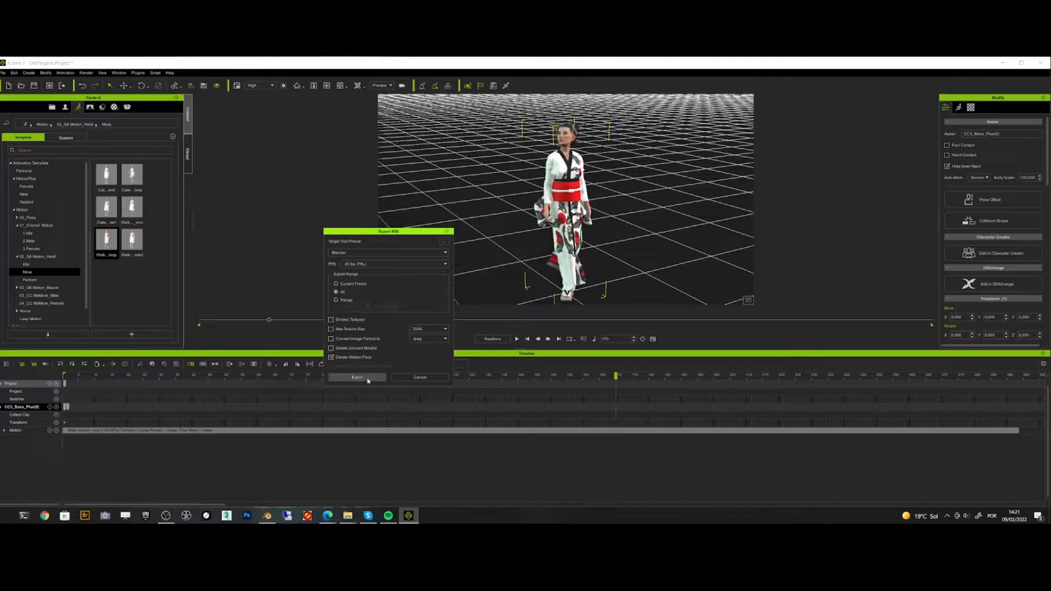
click(357, 377)
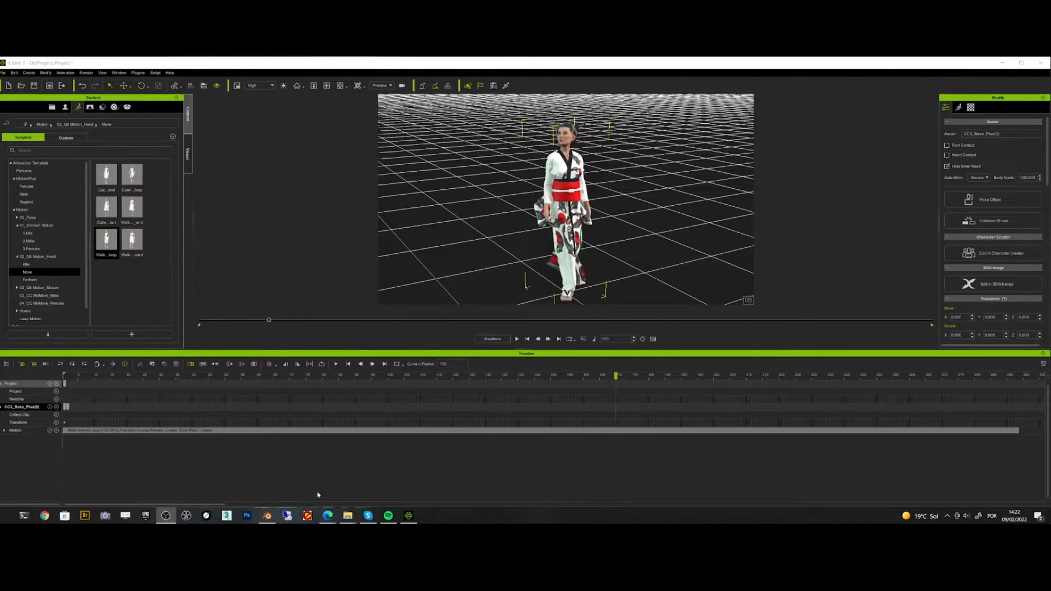
- Enable the CC3 Tools add-on in Blender's Preferences
click(265, 516)
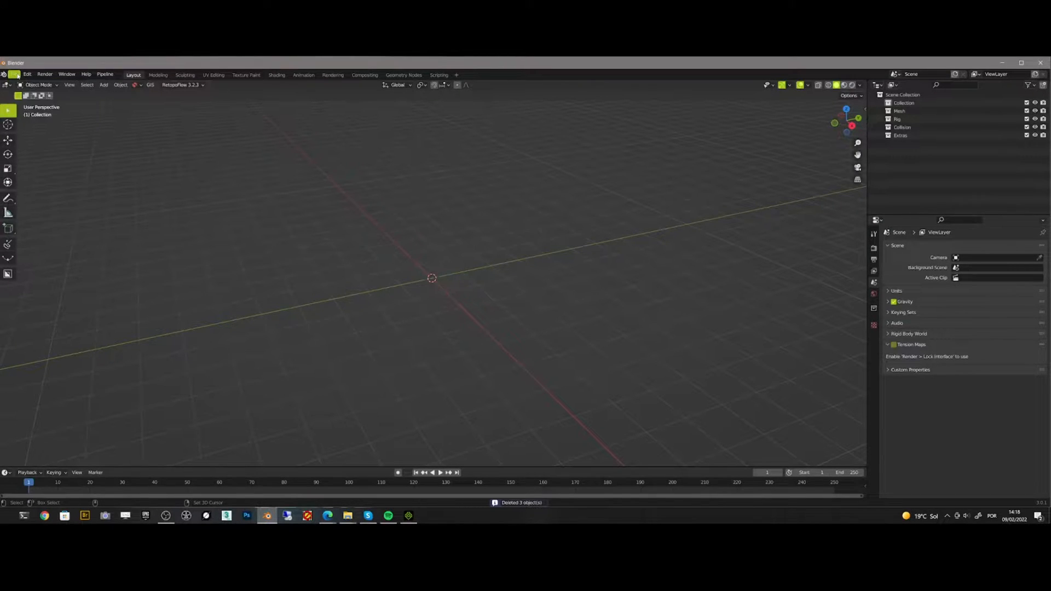
click(28, 75)
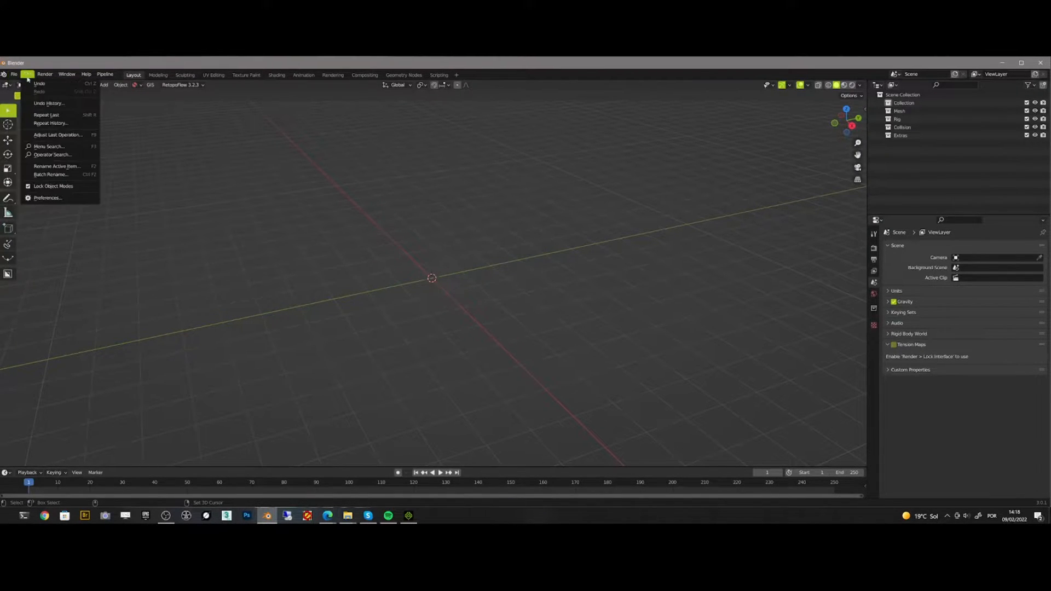
click(46, 199)
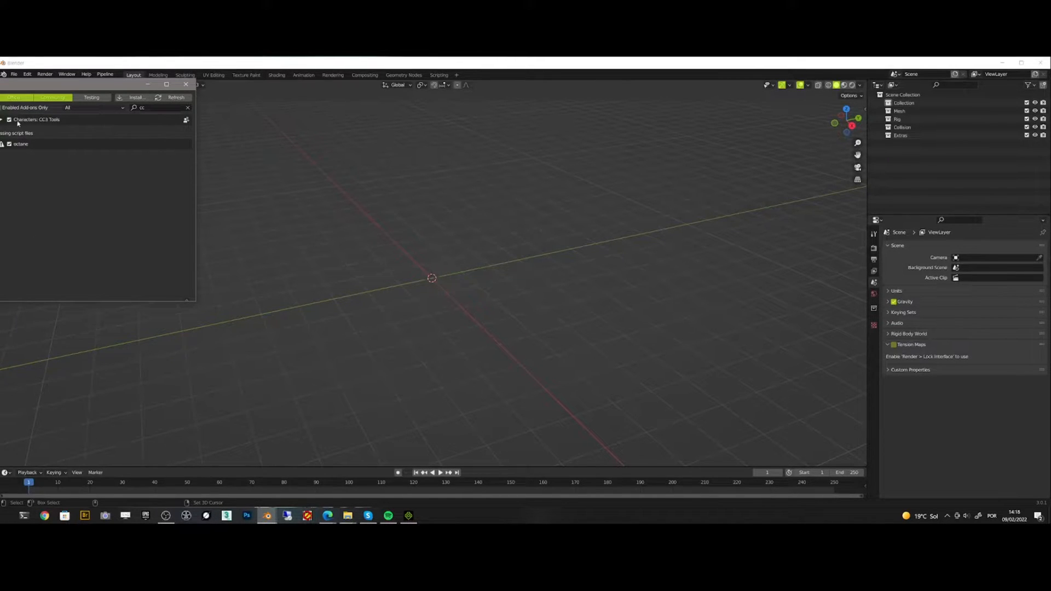
click(4, 120)
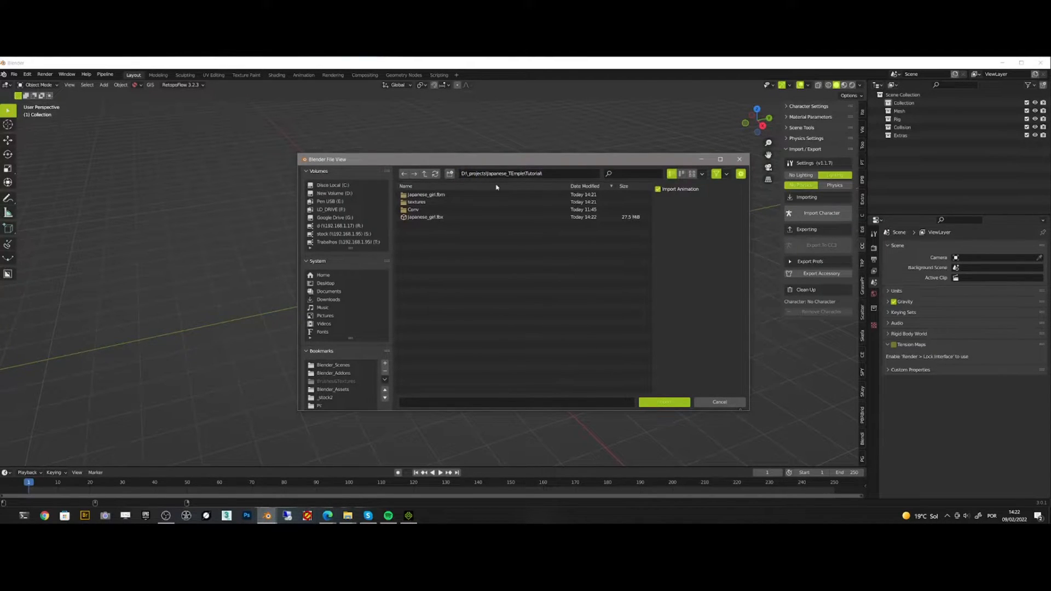
- Import japanese_girl.fbx with its animation through the CC3 panel
click(425, 216)
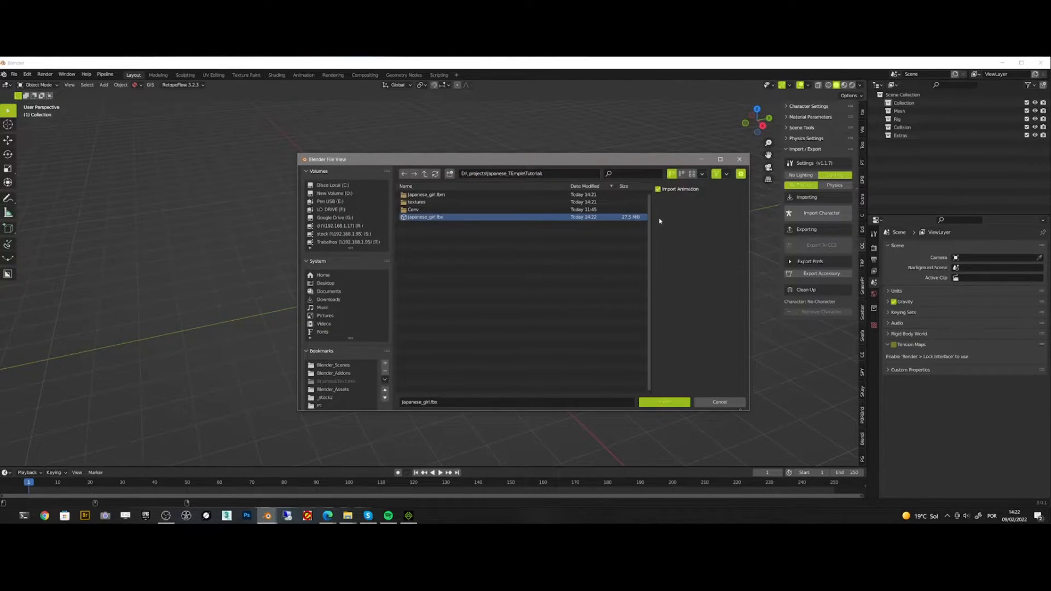
click(664, 402)
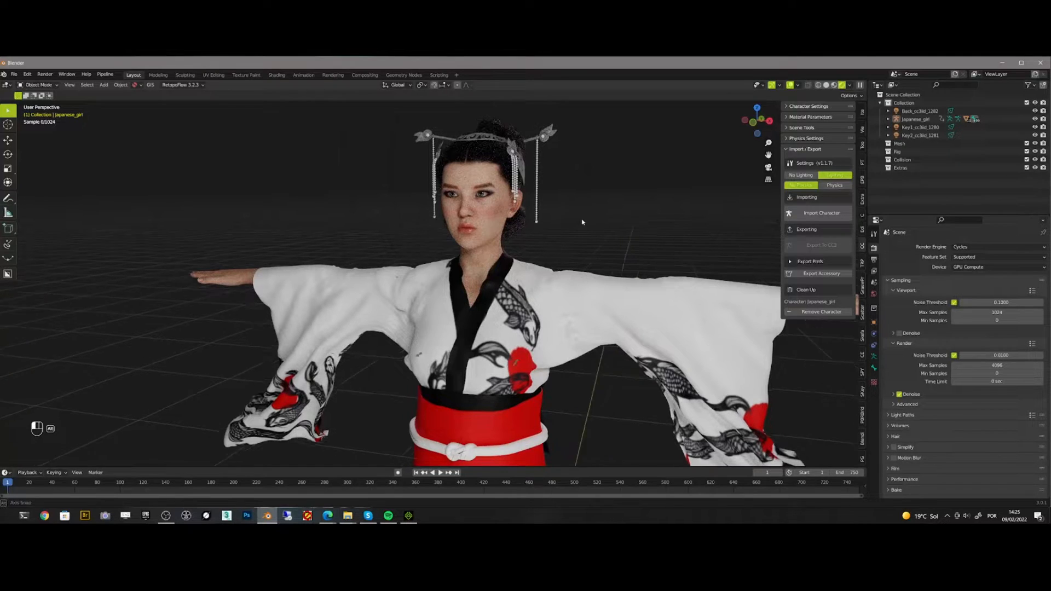
- Assign the kimono body to a new 'cloth' vertex group and view its weights
key(Tab)
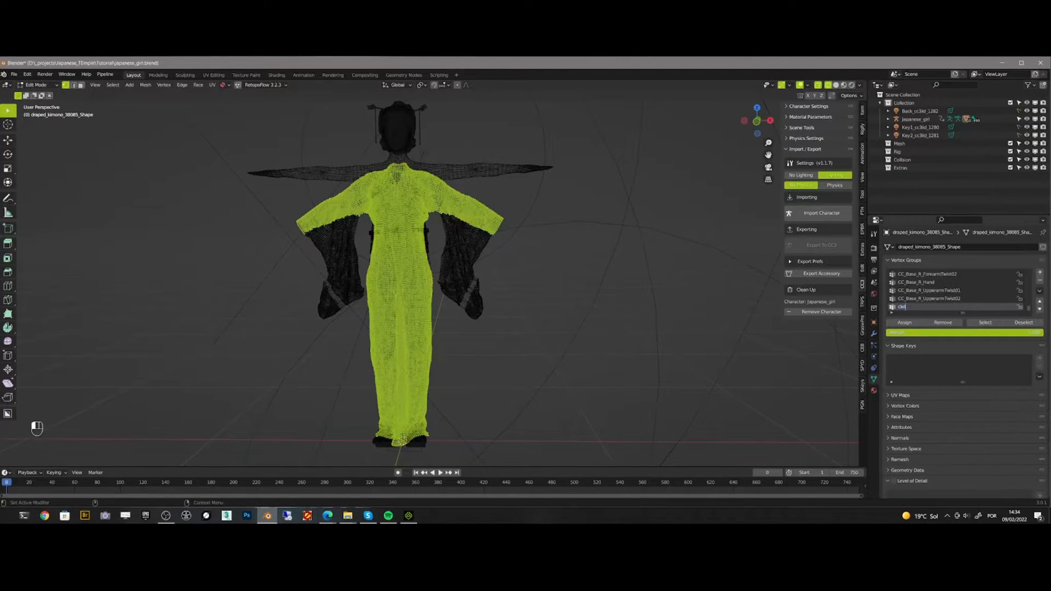
click(39, 86)
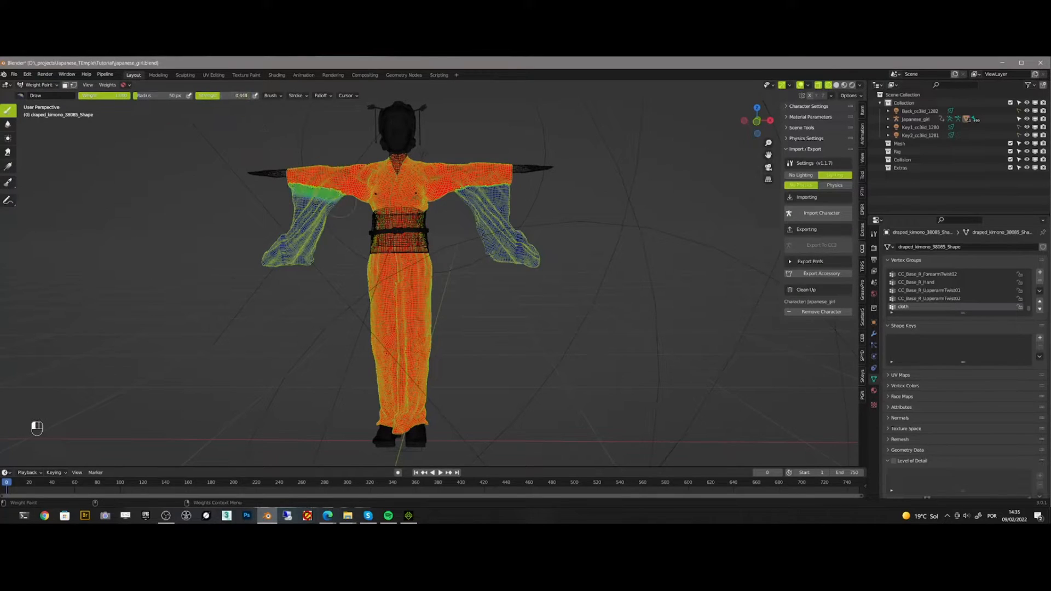